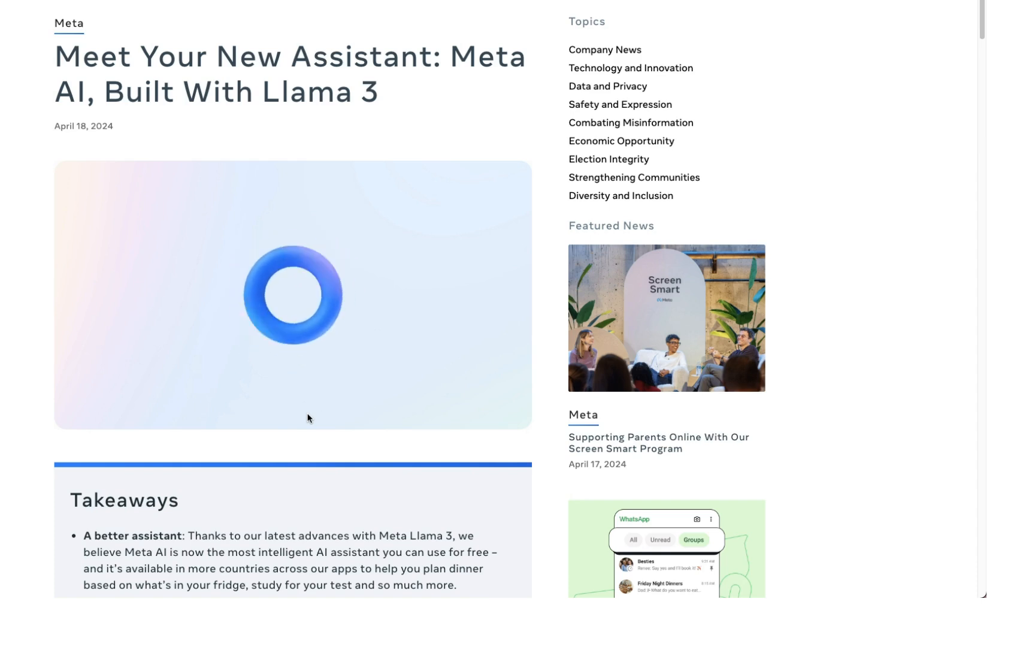
Step: Scroll through the Ask Meta AI anything start page and its suggested prompt cards
scroll("down", 3)
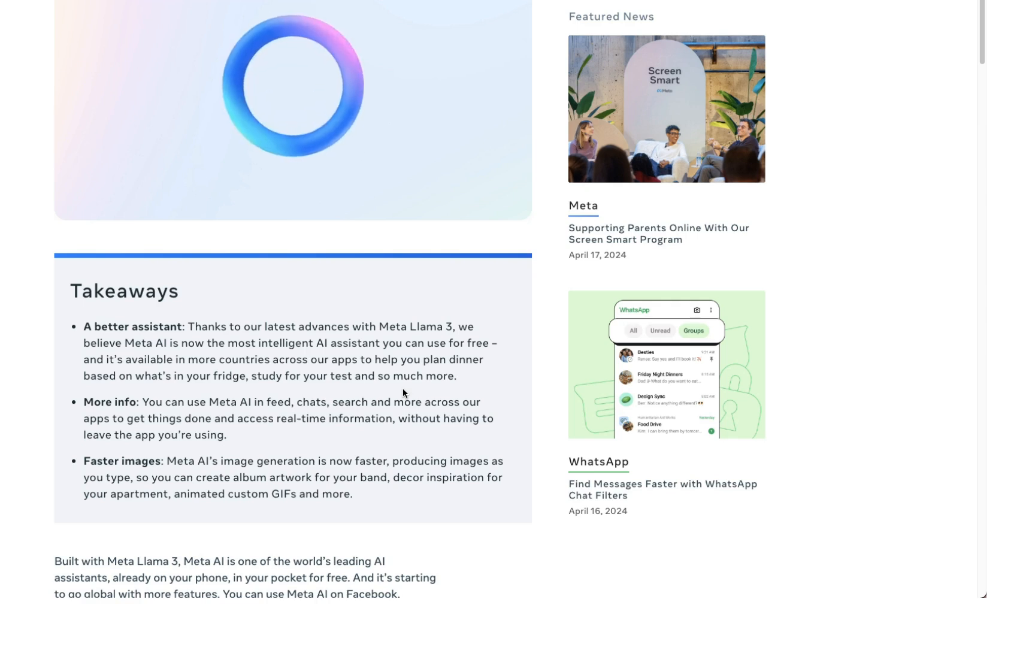
scroll("down", 3)
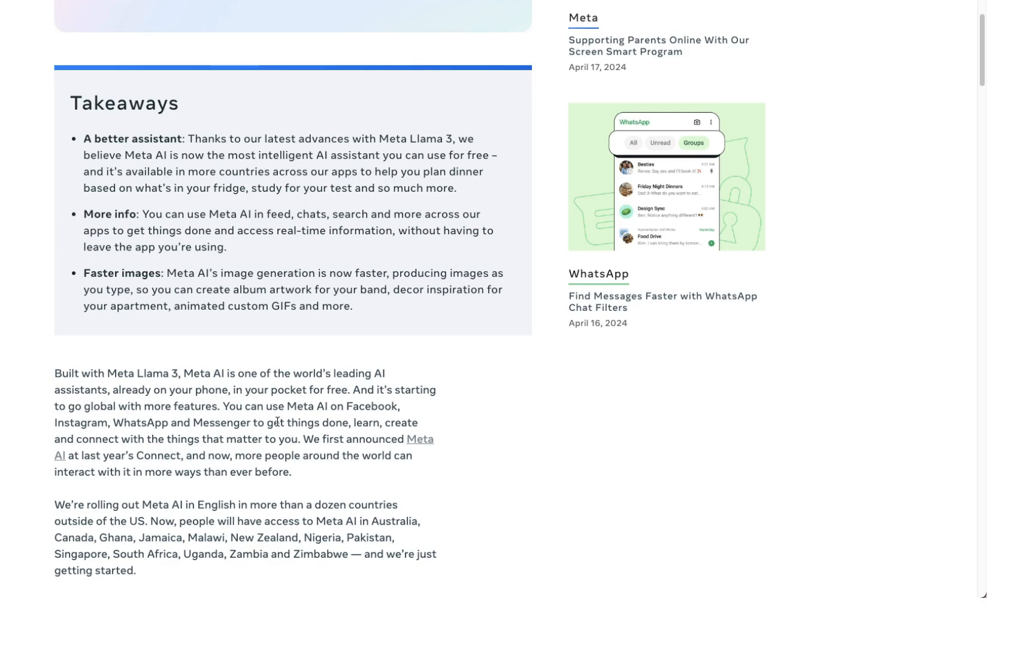
scroll("down", 3)
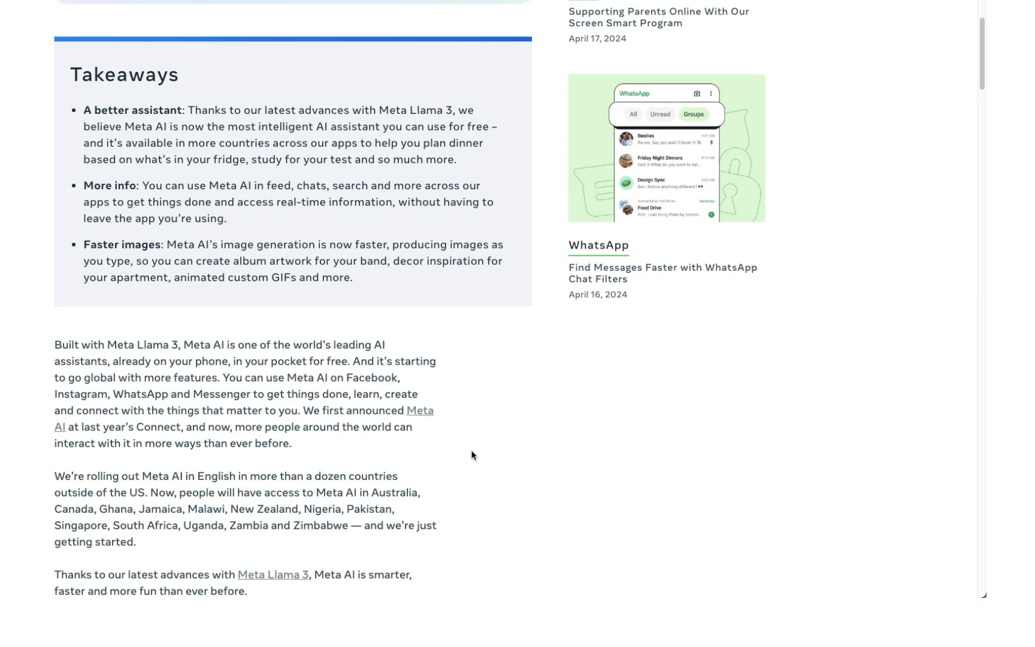
mouse_move(496, 398)
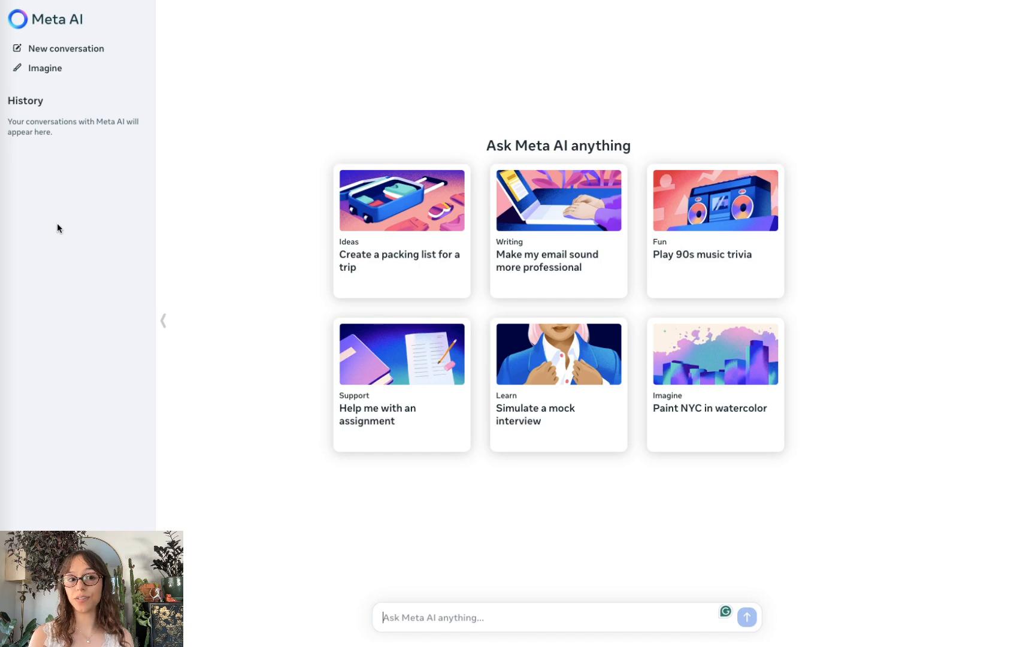
mouse_move(115, 94)
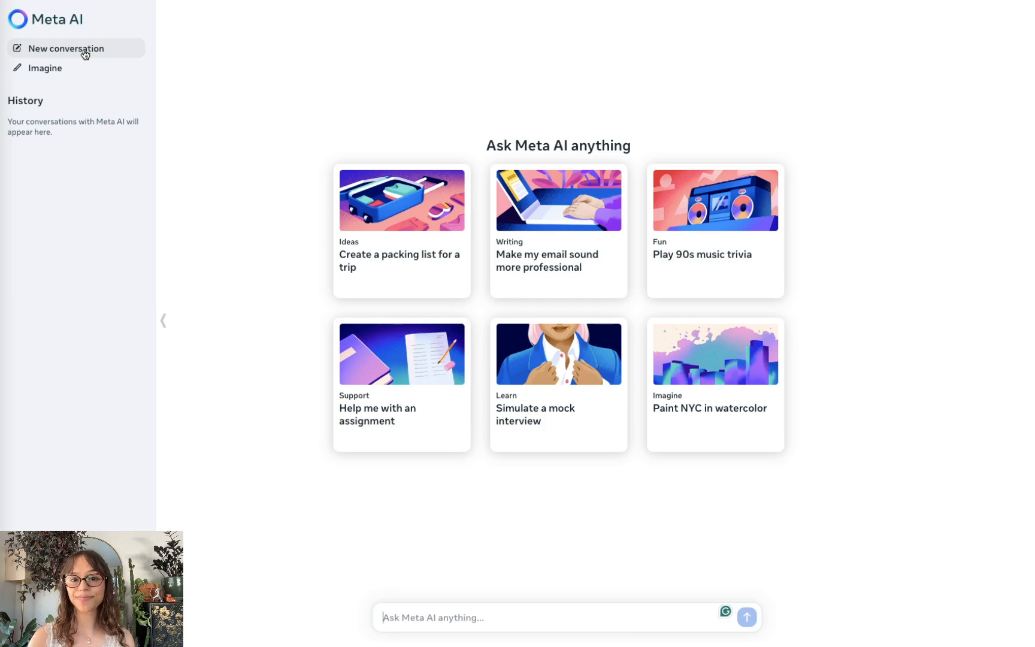
mouse_move(545, 203)
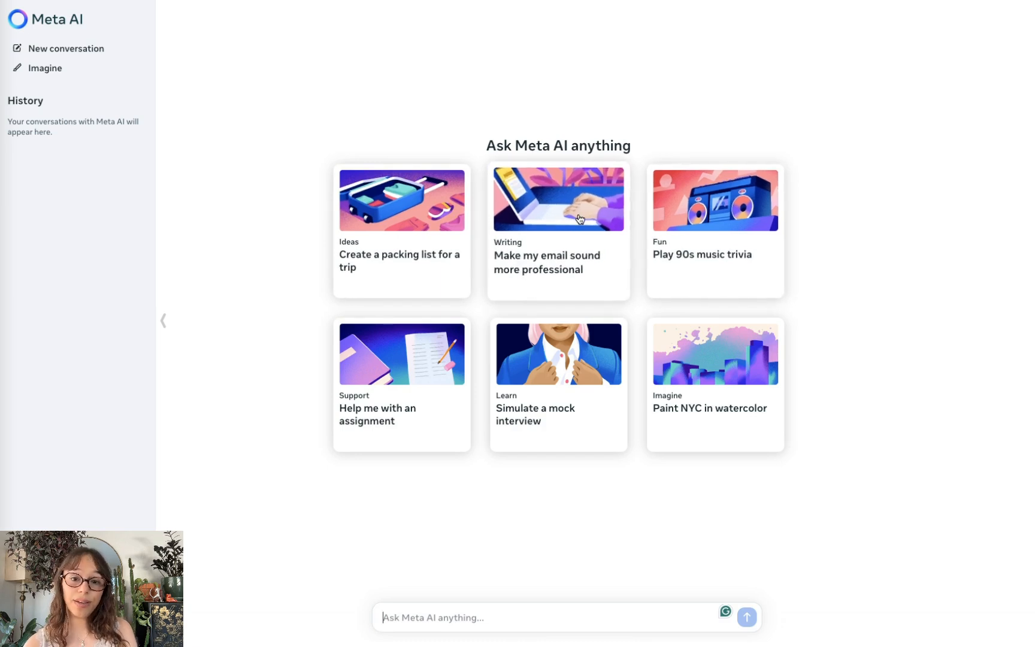
Step: Send the casual 'Hey all' budget-request email for a professional rewrite
left_click(578, 219)
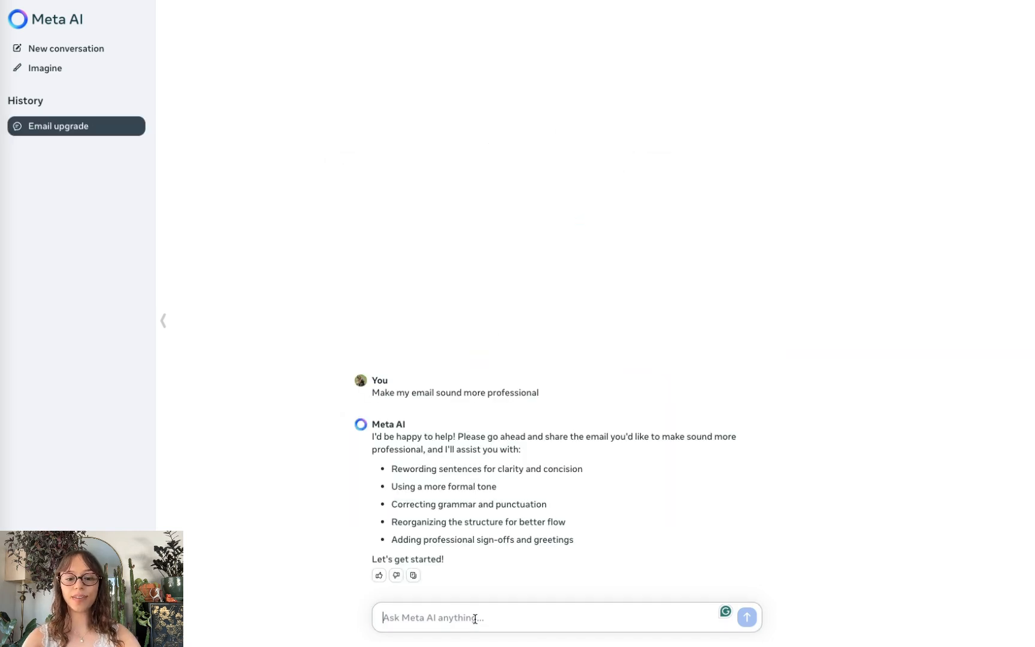
type("Hey all")
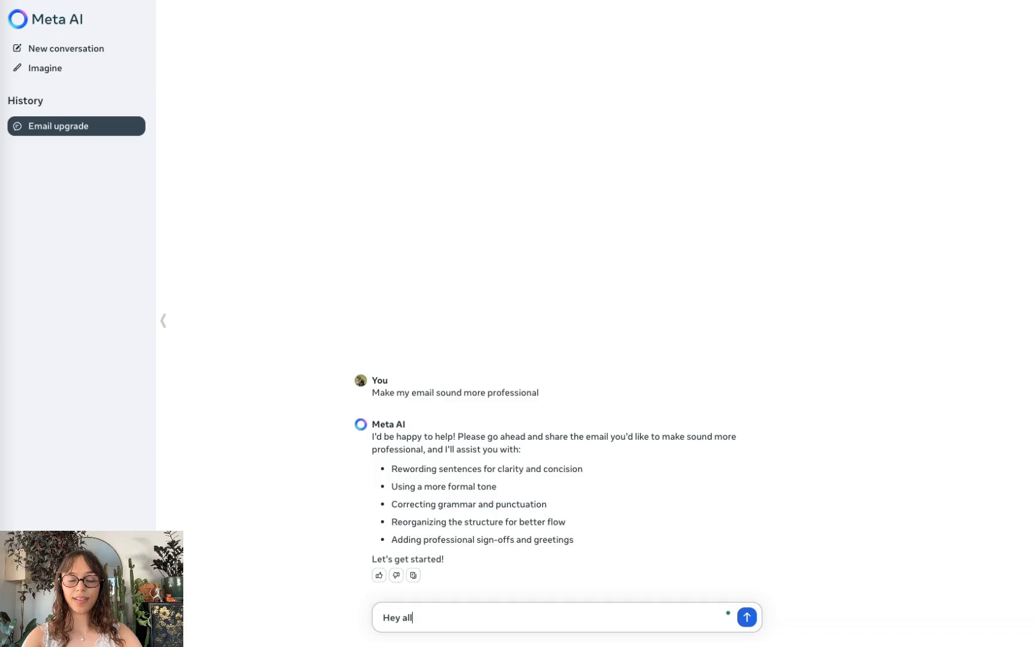
left_click(746, 616)
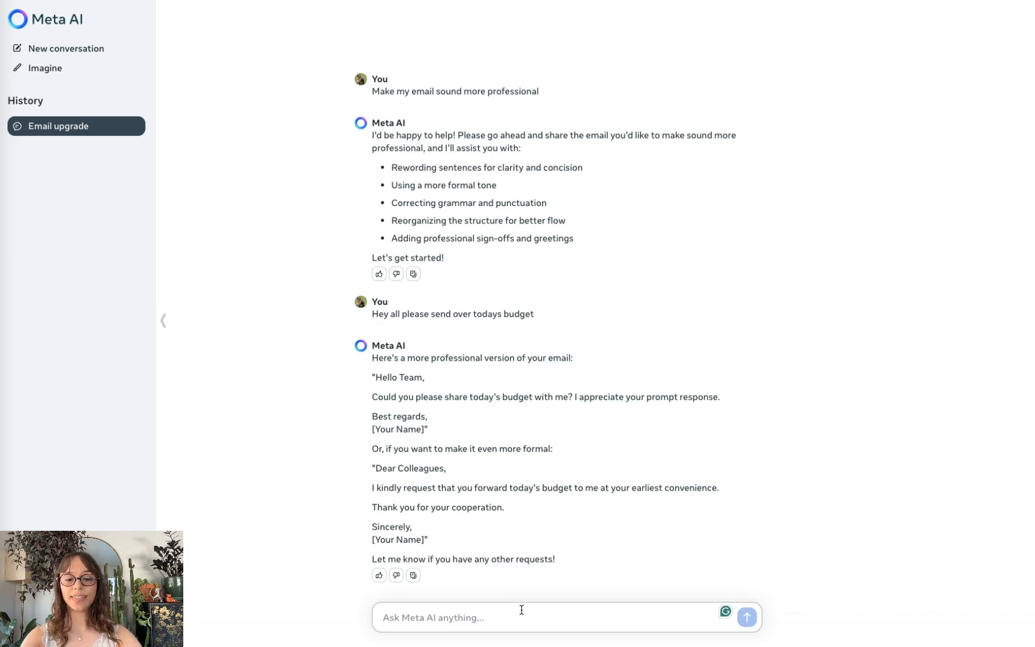
Step: Request an IFTTT poem, then check and close the candle-news sources
type("write a poem about IFTTT")
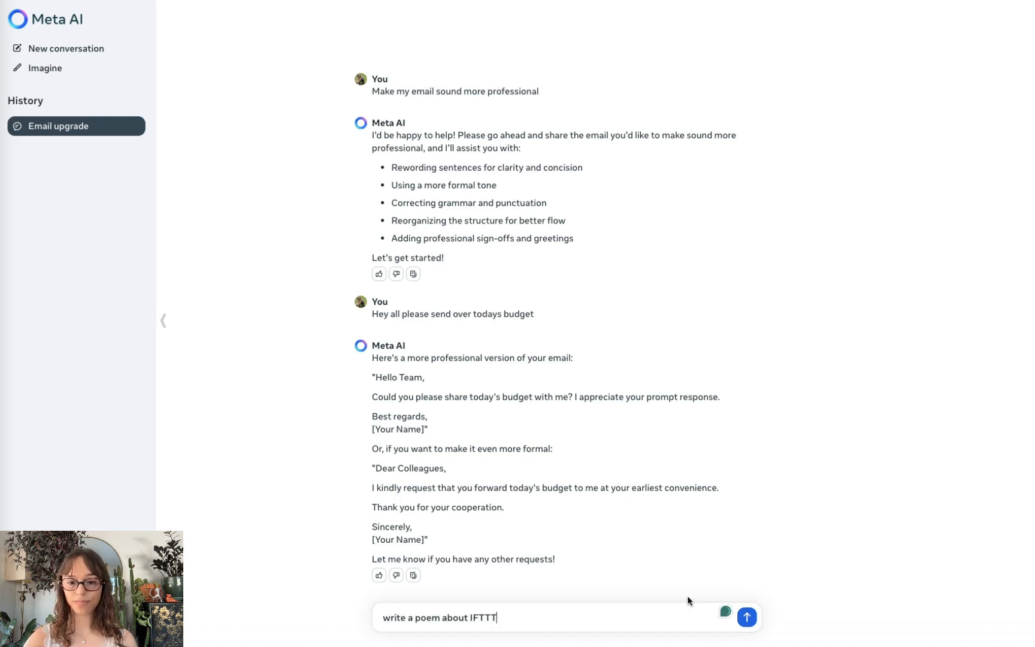
left_click(747, 616)
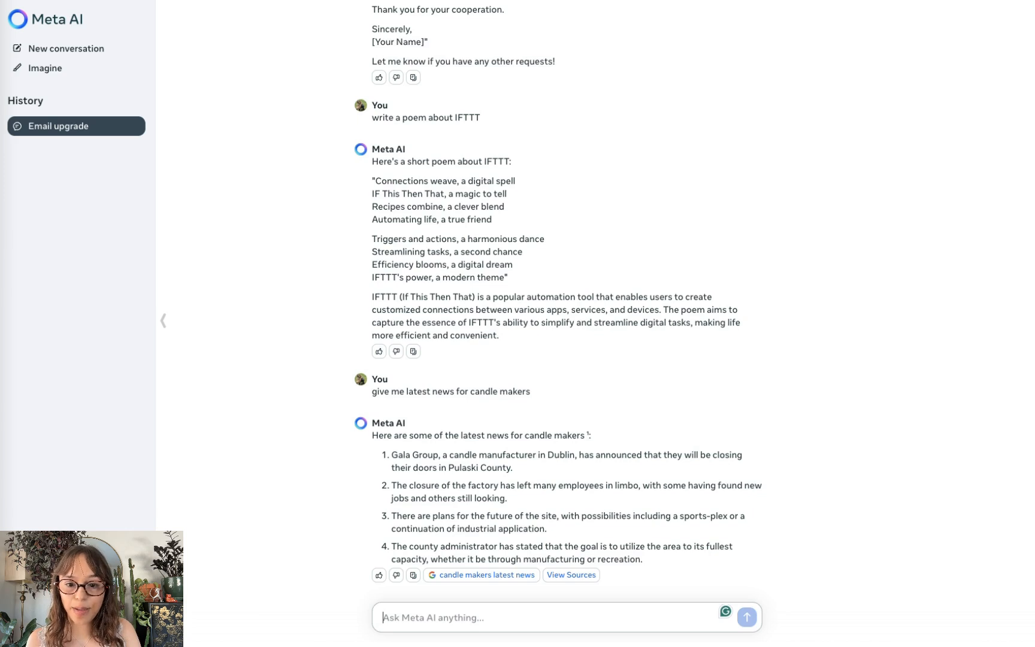
mouse_move(555, 599)
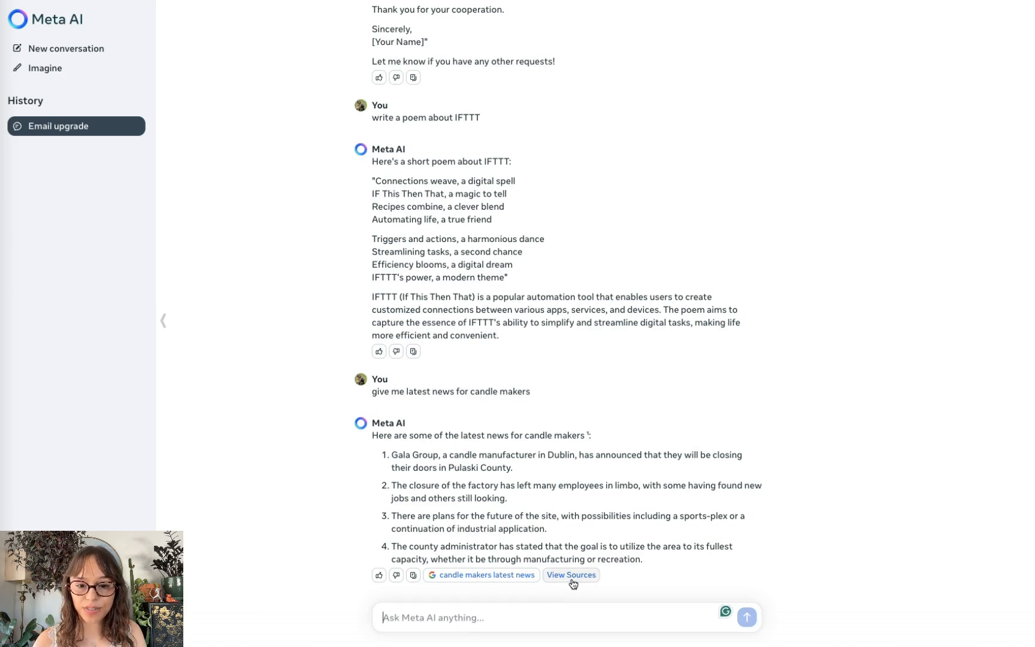
left_click(571, 575)
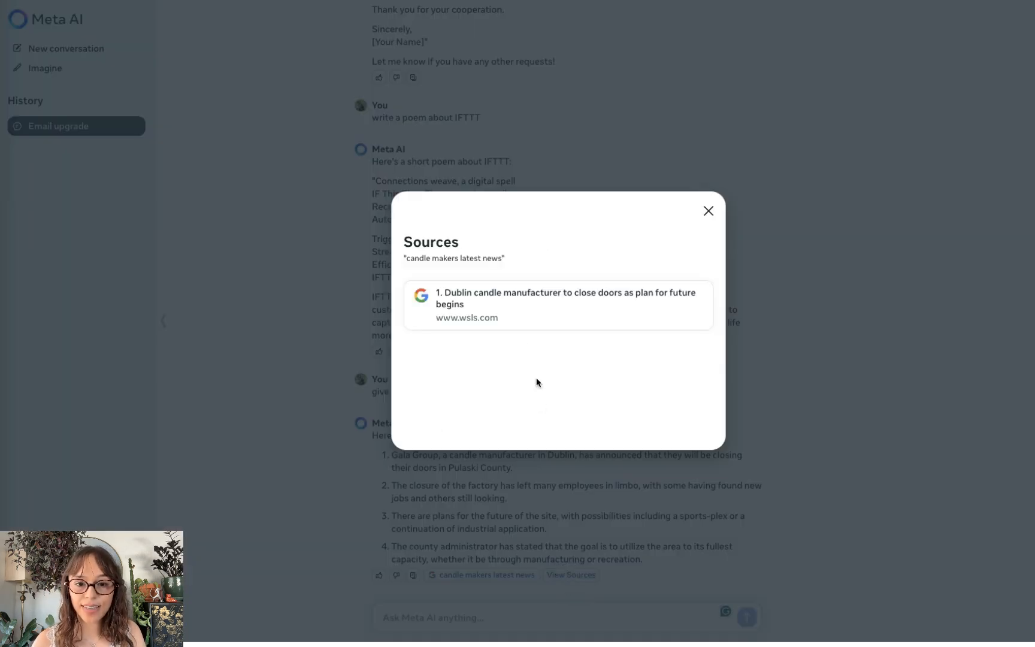
left_click(709, 211)
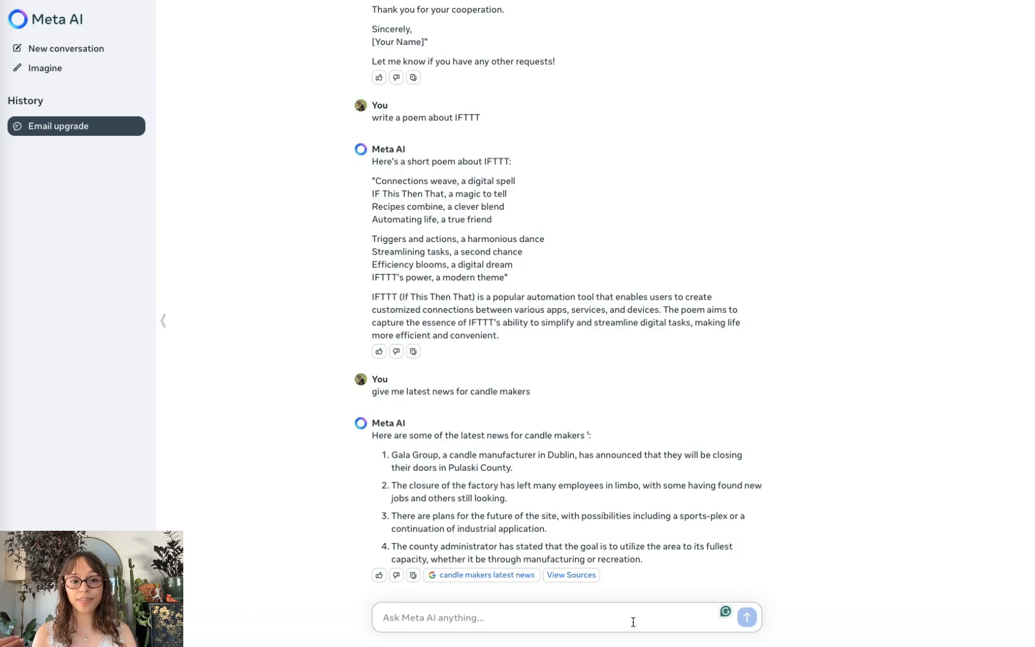
Step: Ask 'Can you summarize the latest advances in medical AI'
type("Can you summarize")
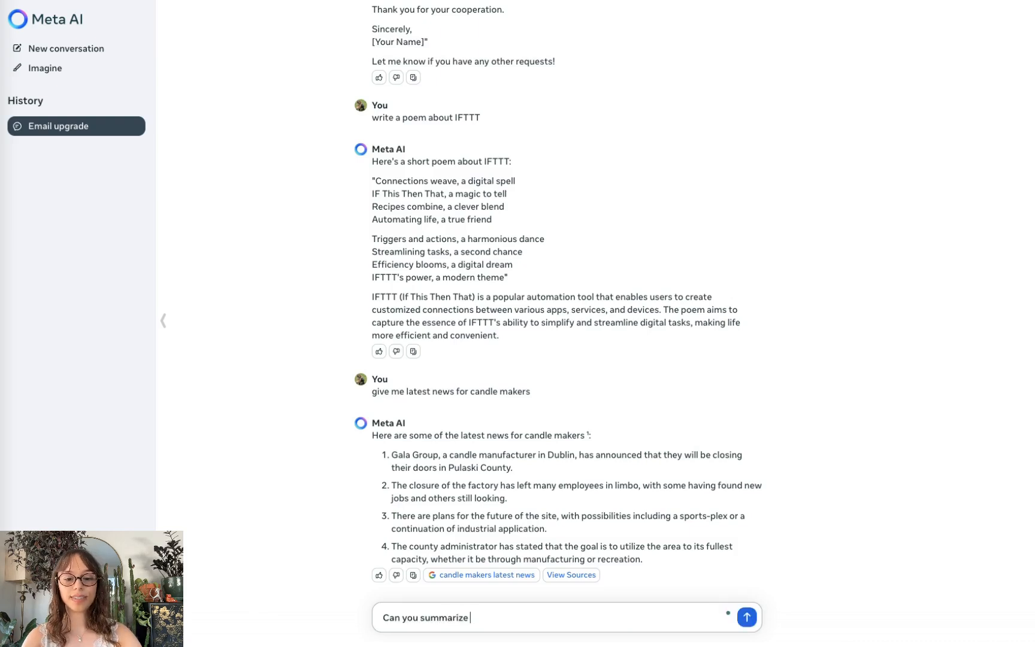
type("the latest advances")
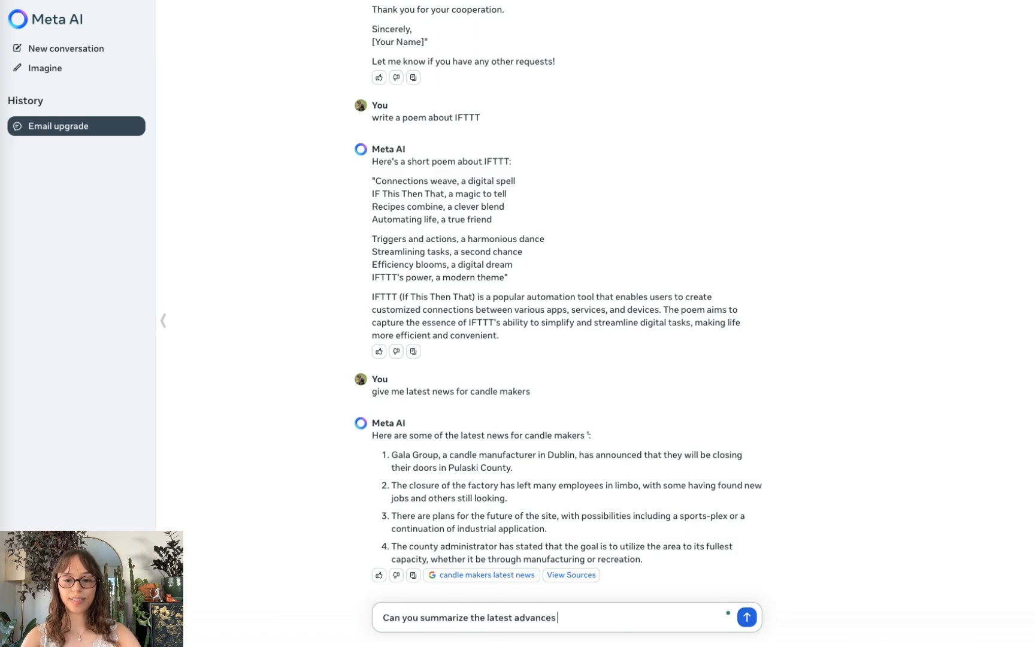
type("in medical AI")
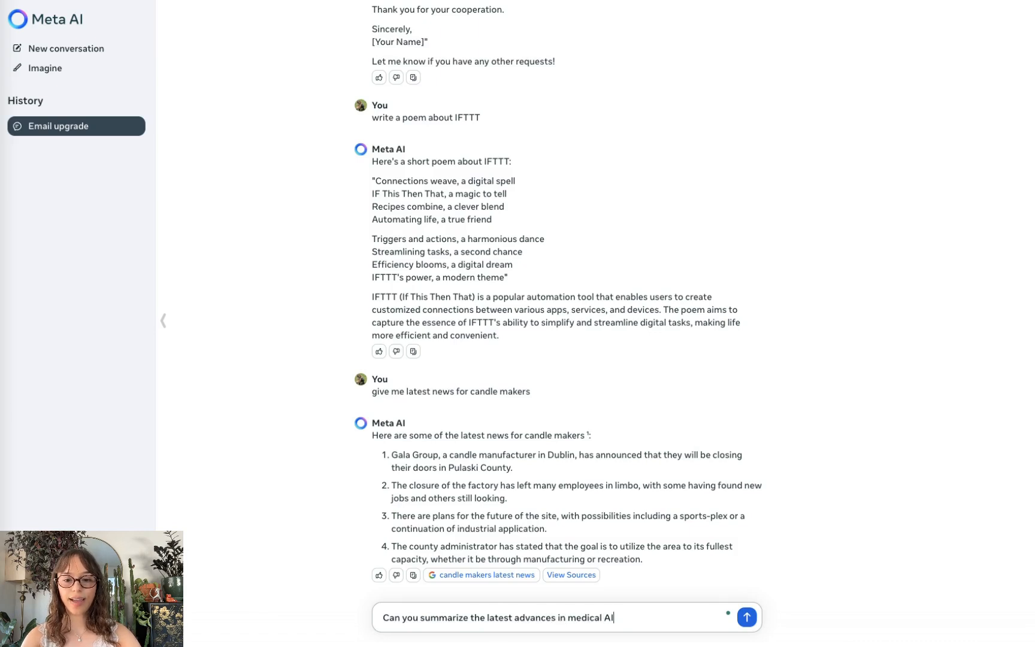
left_click(746, 617)
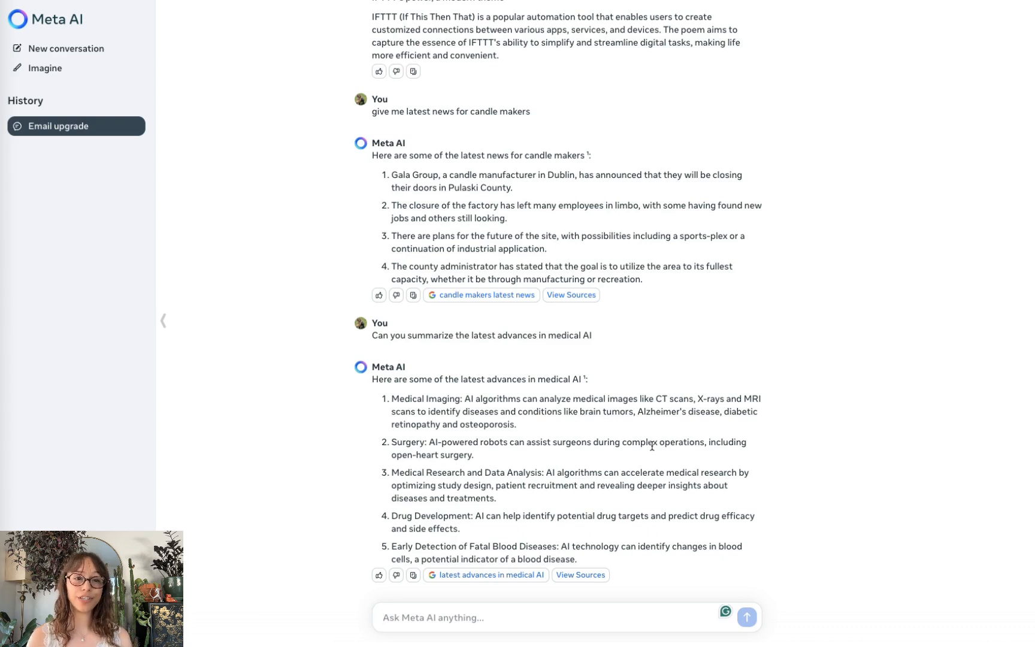
Step: In Imagine, enter a Cennea Fund logo prompt mentioning the Sandia Mountains
left_click(41, 68)
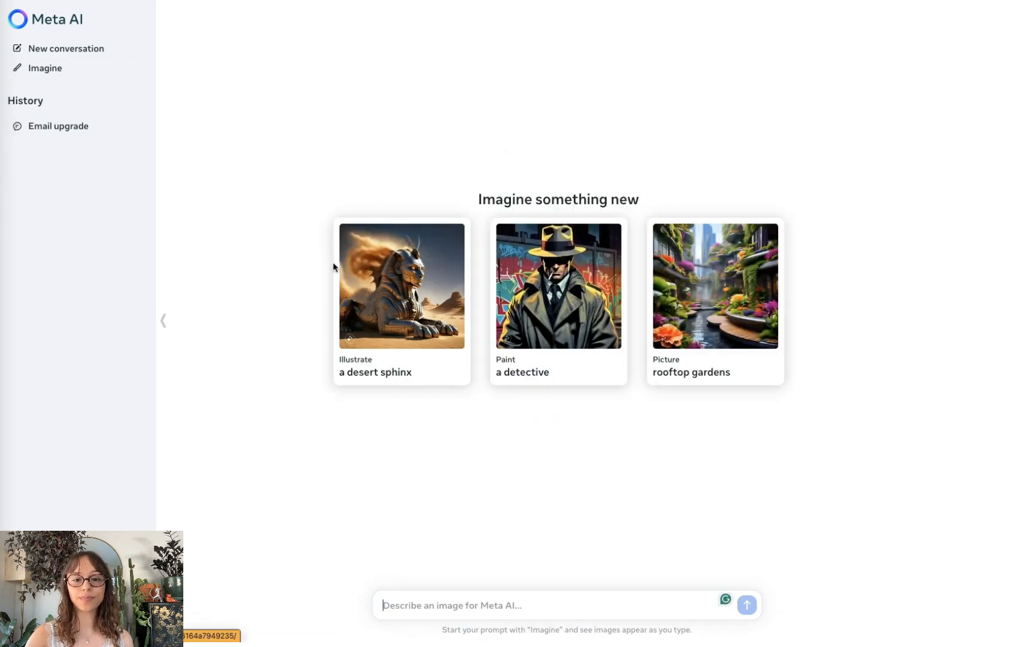
mouse_move(584, 602)
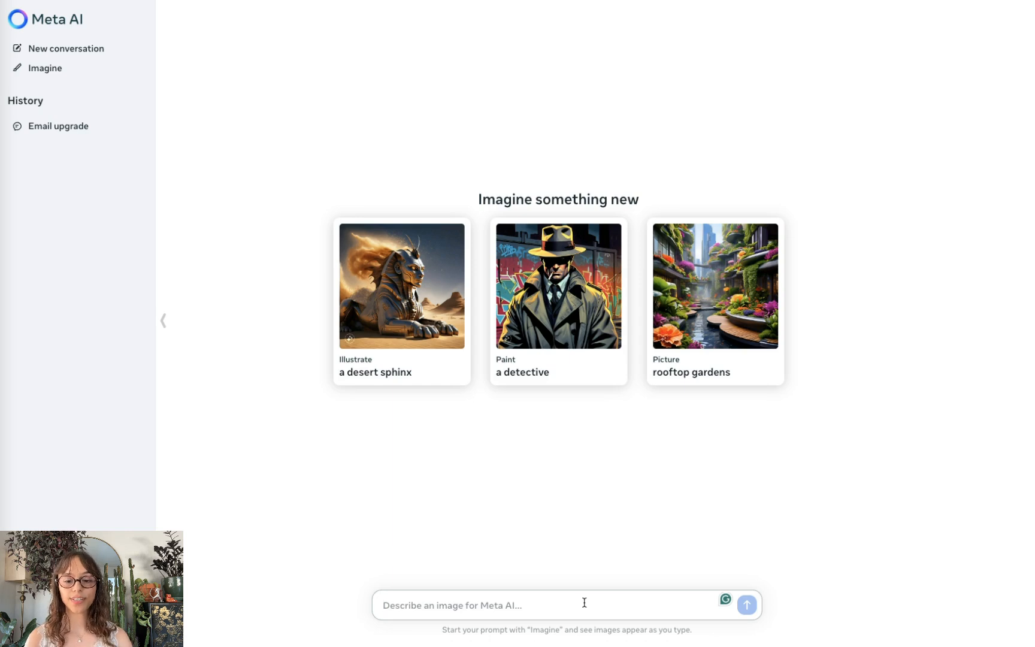
type("The sandia mountains")
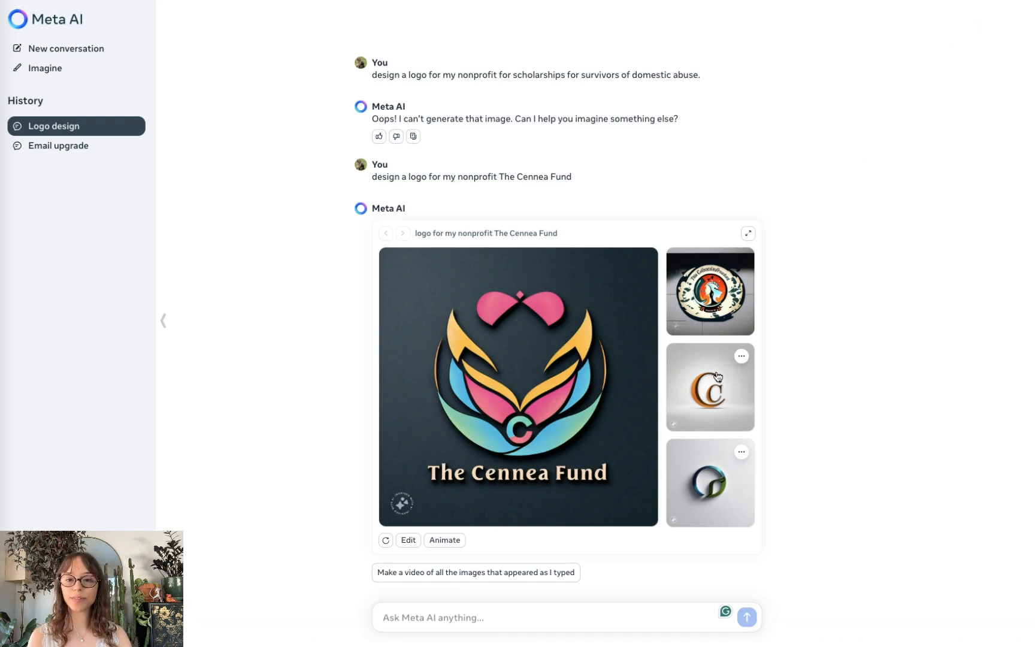
Step: In a new chat, request a candle-business SEO strategy and 30-day marketing plan
left_click(59, 49)
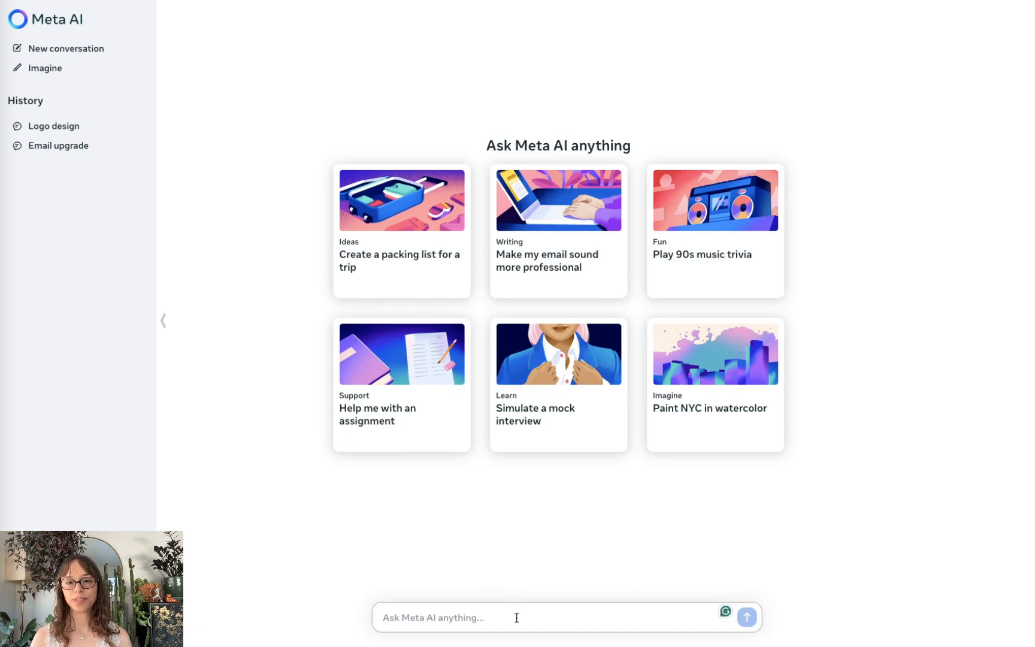
type("put an SEO strategy together for my candle maki")
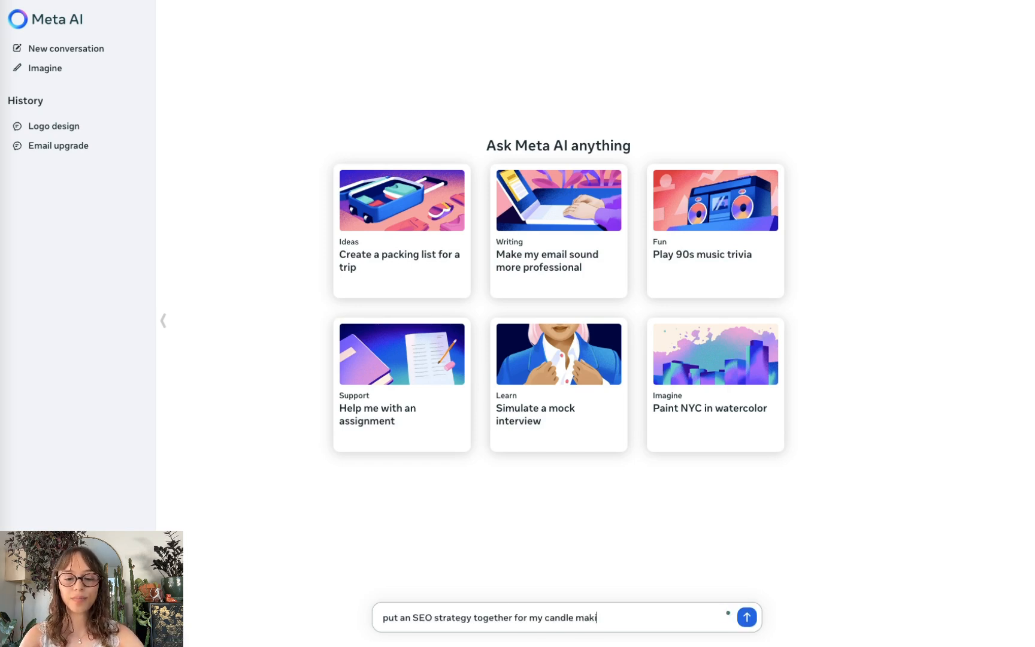
type("ng business.")
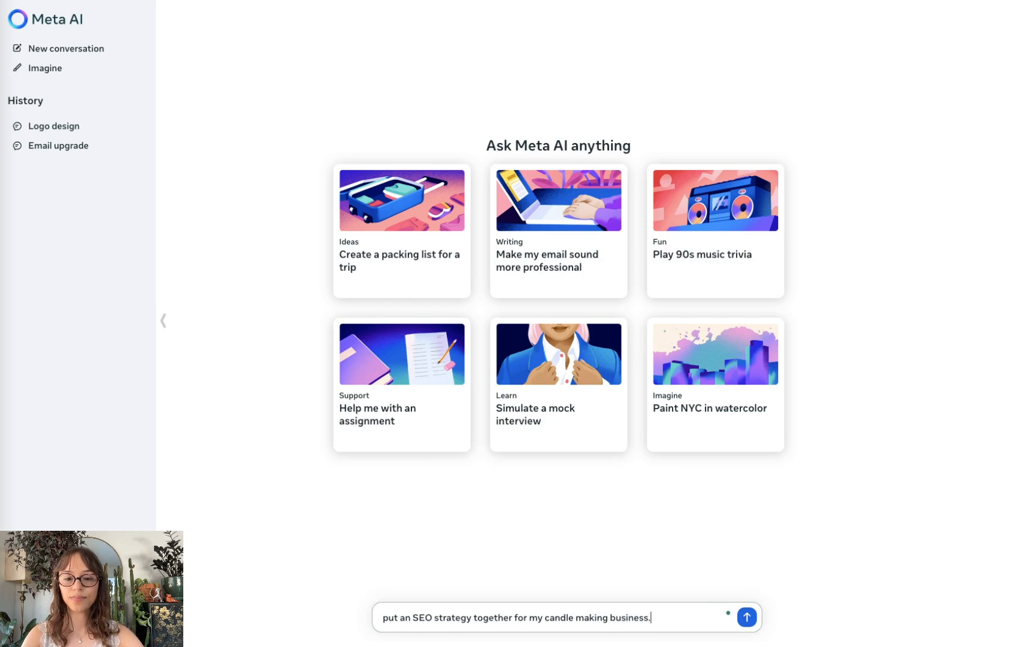
type("Also create a 30")
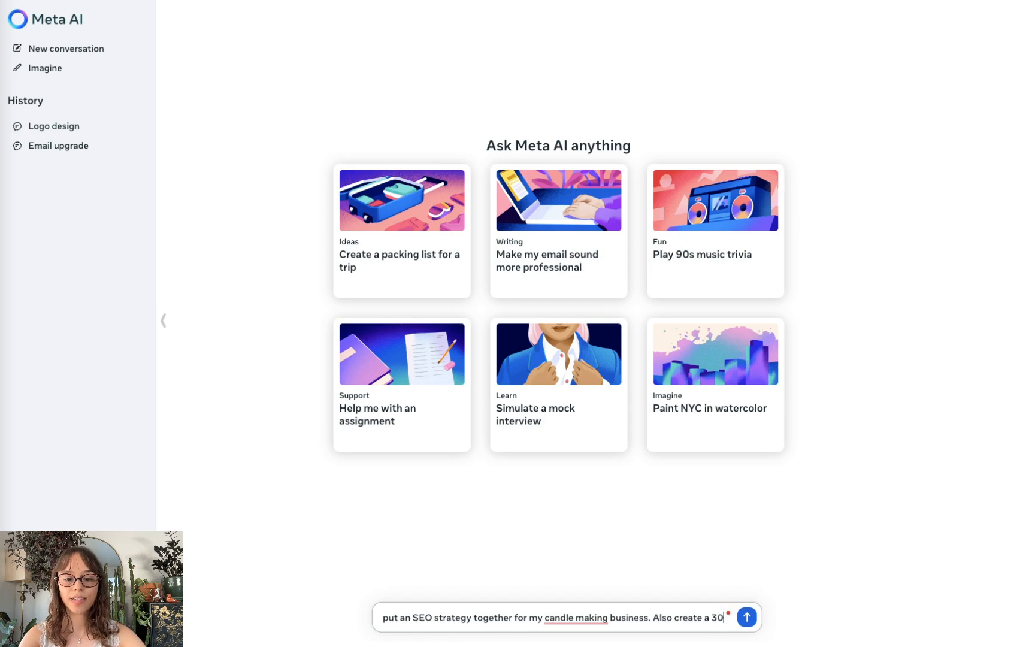
type("day marketi")
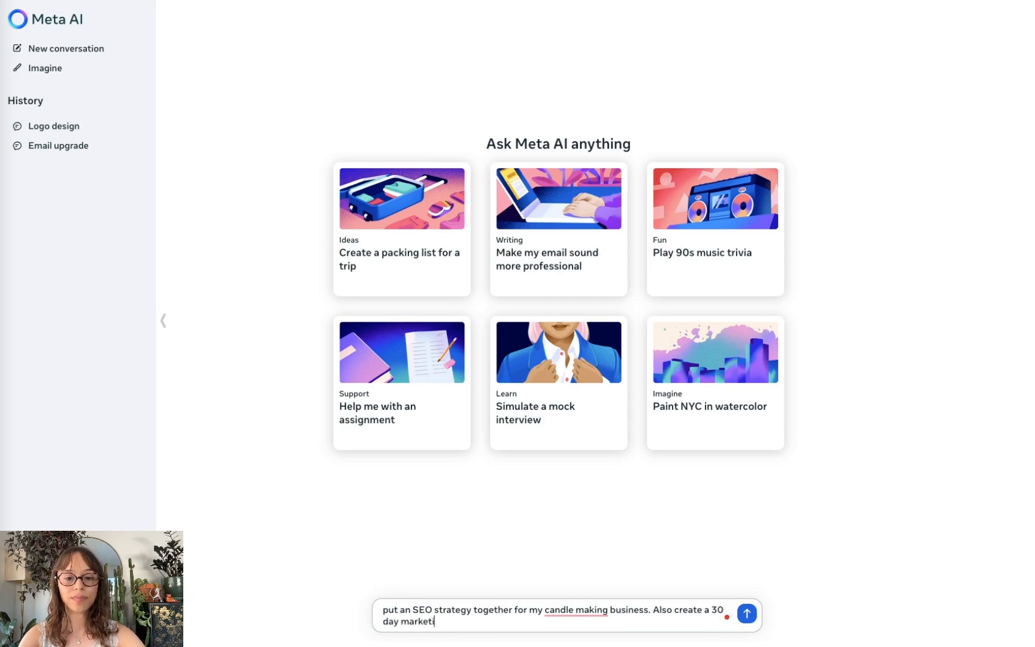
left_click(747, 612)
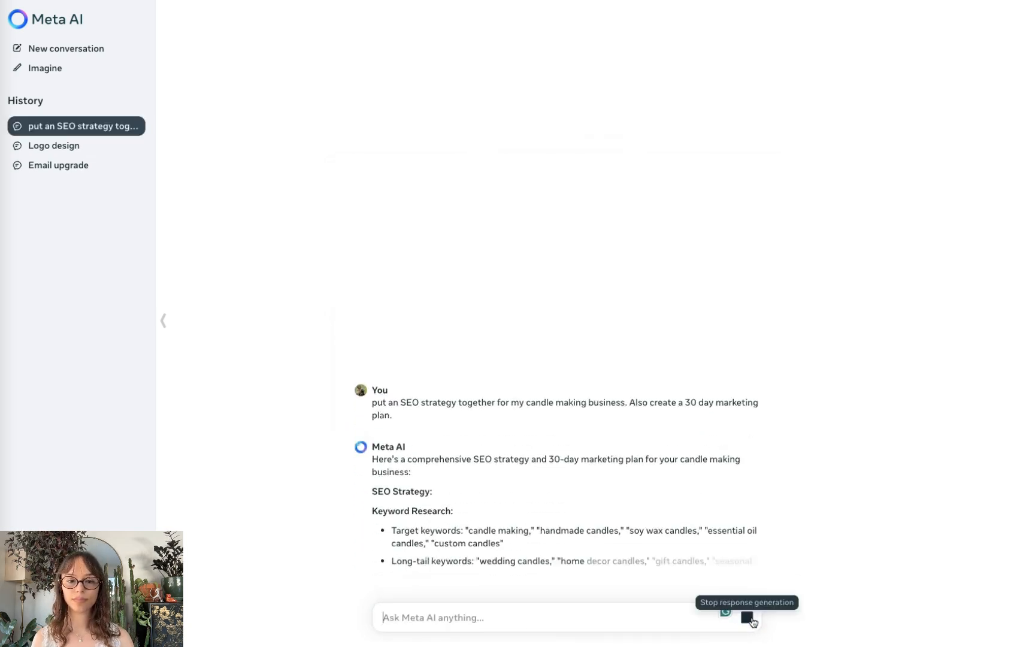